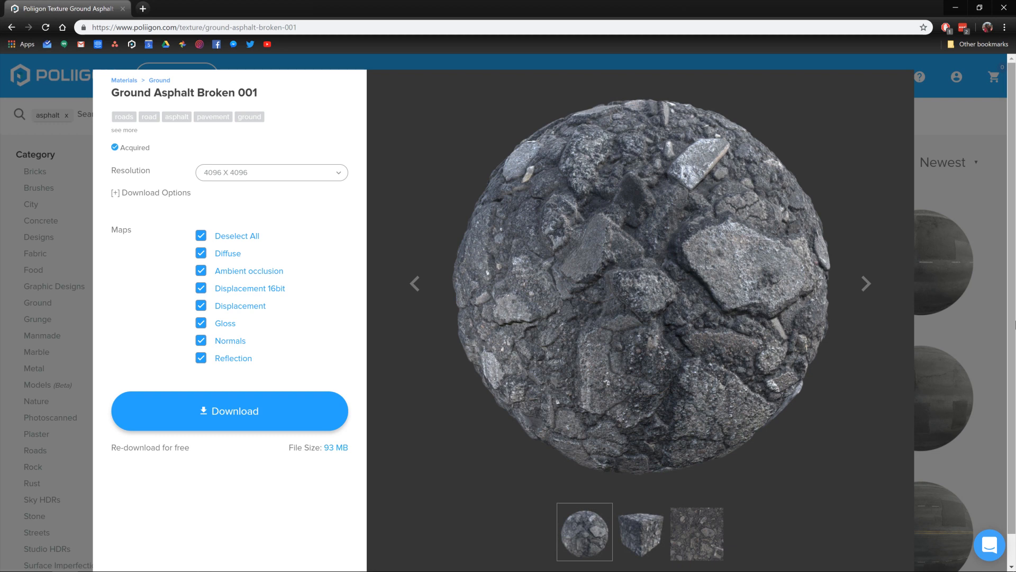
Open the Resolution dropdown for Ground Asphalt Broken 001 to show 1024–4096 options.
{"action": "left_click", "coordinate": [271, 172]}
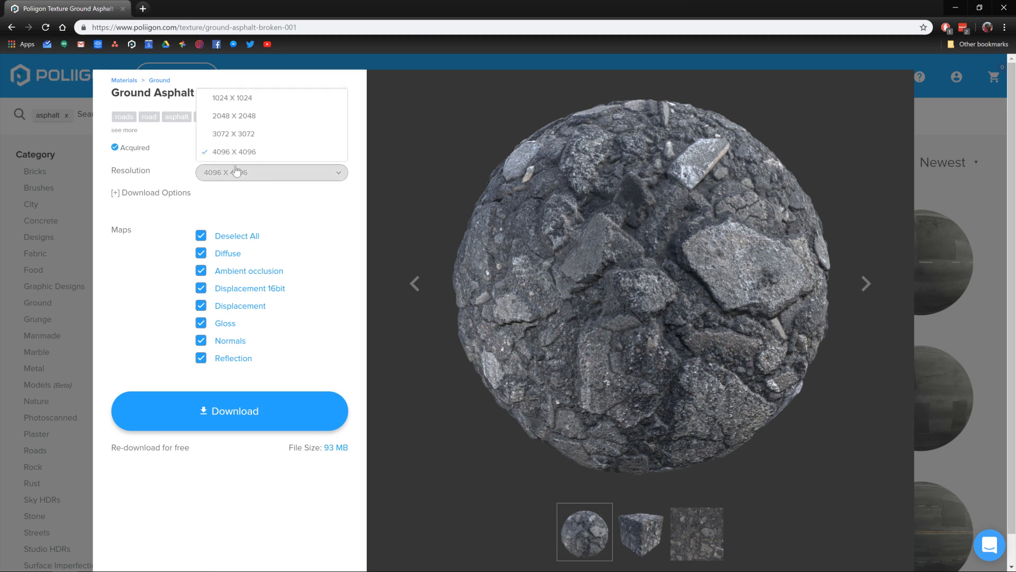
{"action": "mouse_move", "coordinate": [296, 199]}
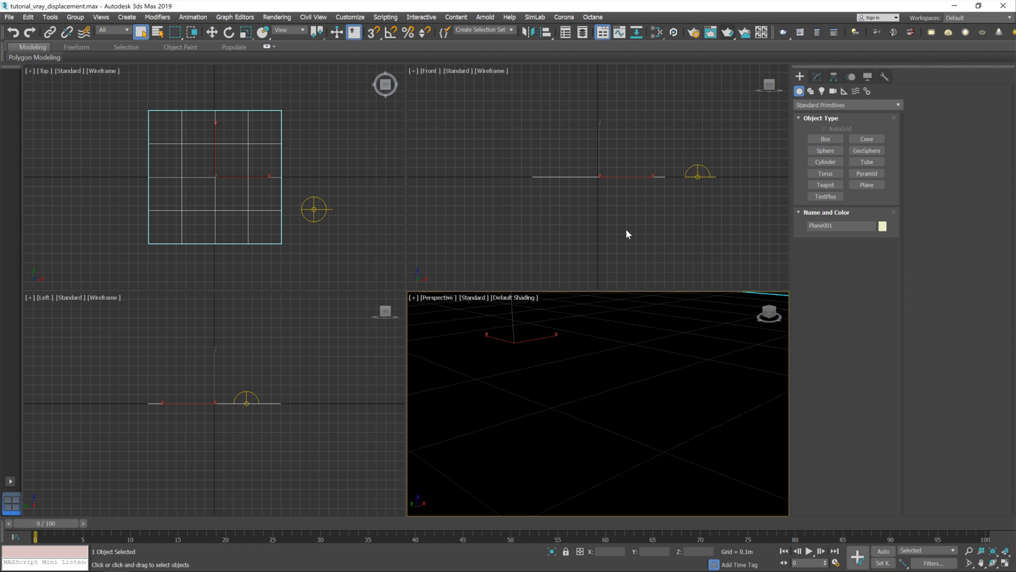
{"action": "mouse_move", "coordinate": [346, 92]}
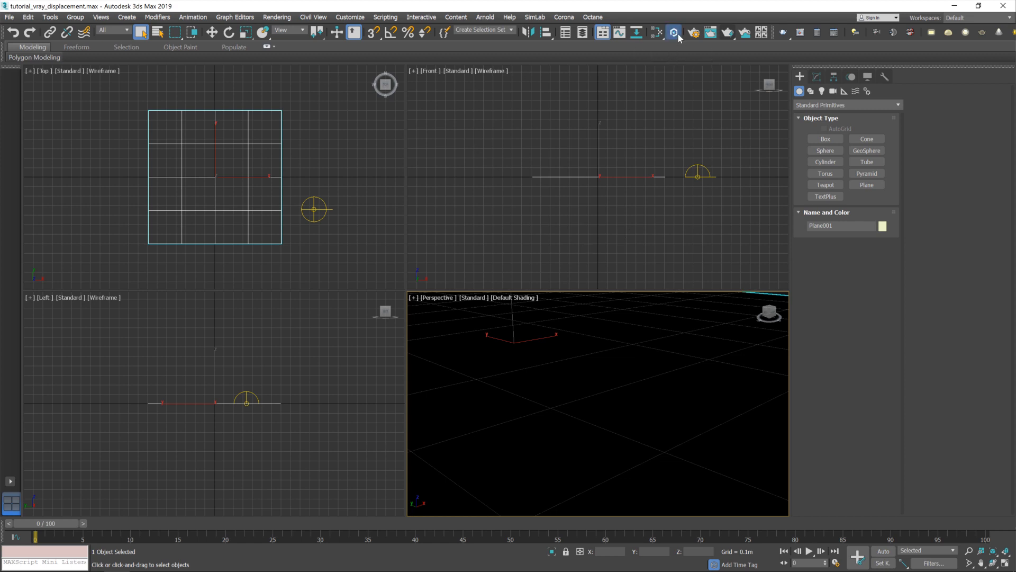
Launch the Poliigon Material Converter for V-Ray with GroundAsphaltBroken001_4K ticked.
{"action": "left_click", "coordinate": [672, 32]}
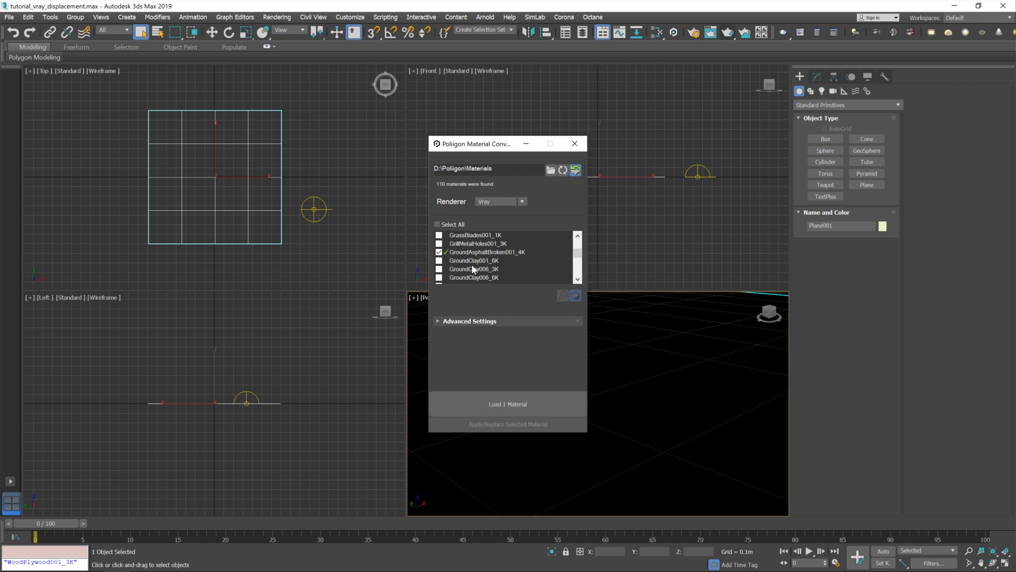
{"action": "mouse_move", "coordinate": [515, 390]}
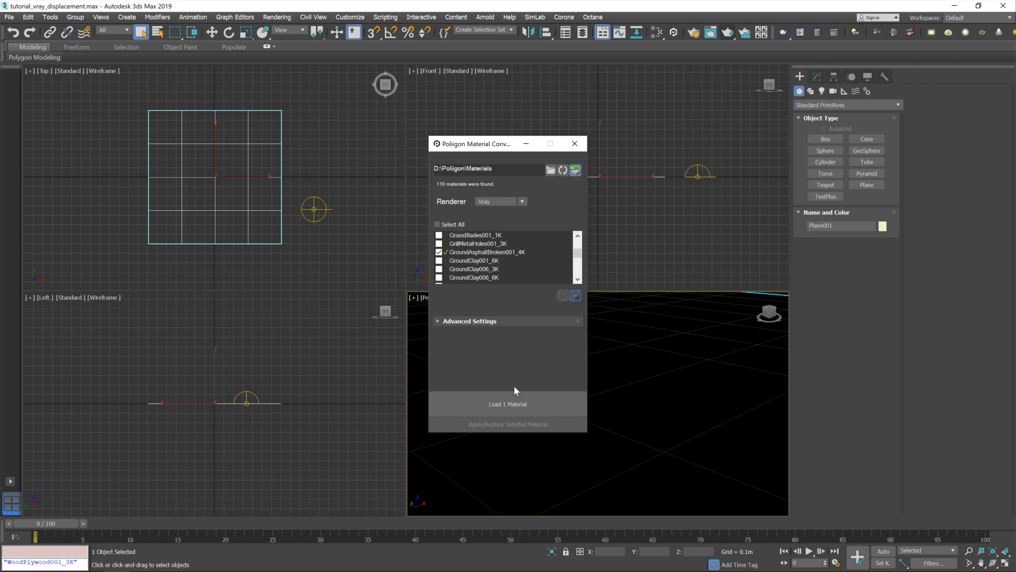
Load GroundAsphaltBroken001_4K as a VRayMtl and dismiss the success message.
{"action": "left_click", "coordinate": [507, 404]}
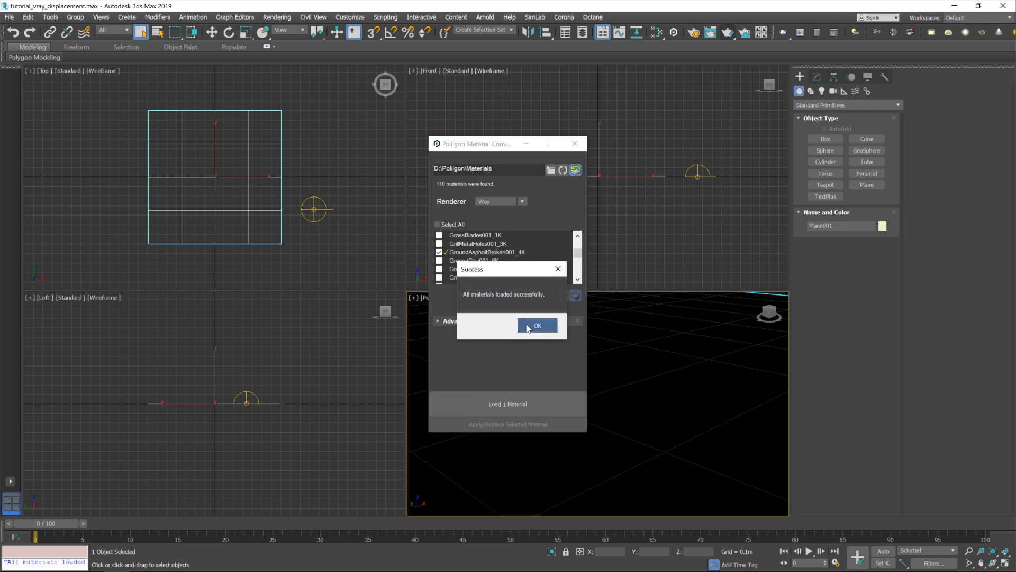
{"action": "left_click", "coordinate": [537, 325]}
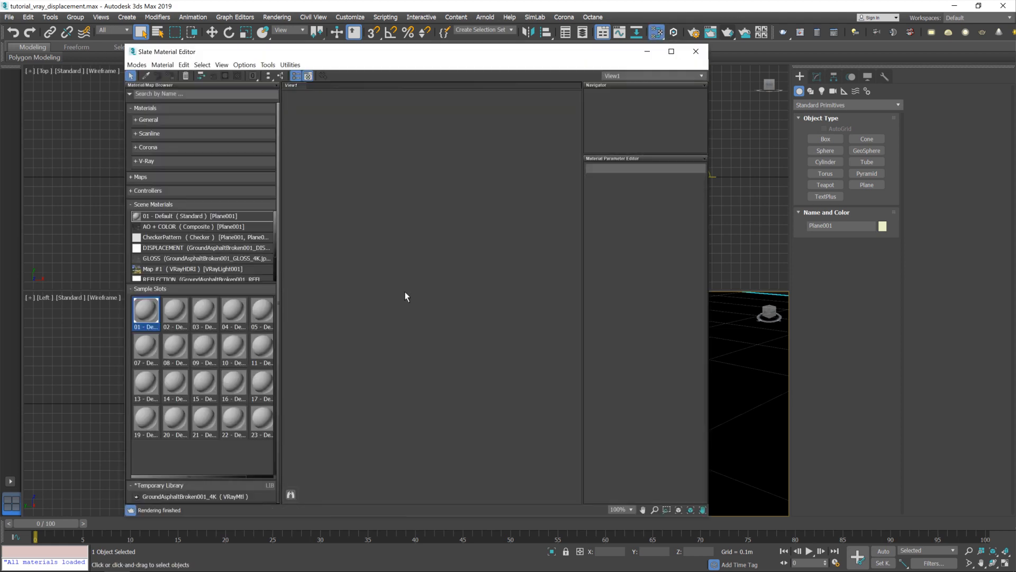
Assign GroundAsphaltBroken001_4K from the Temporary Library to Plane001, then close the editor.
{"action": "left_click", "coordinate": [171, 484]}
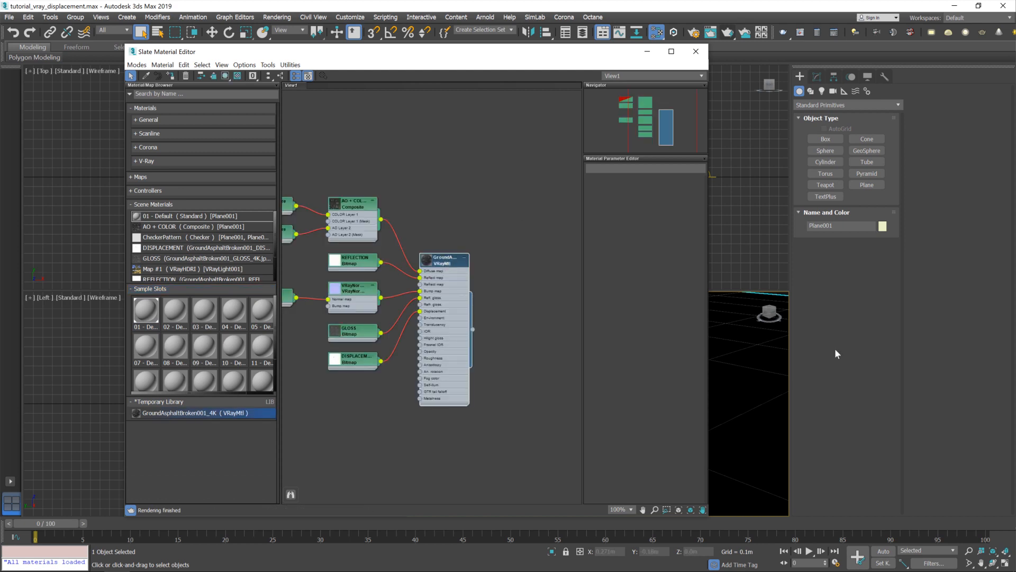
{"action": "right_click", "coordinate": [444, 260]}
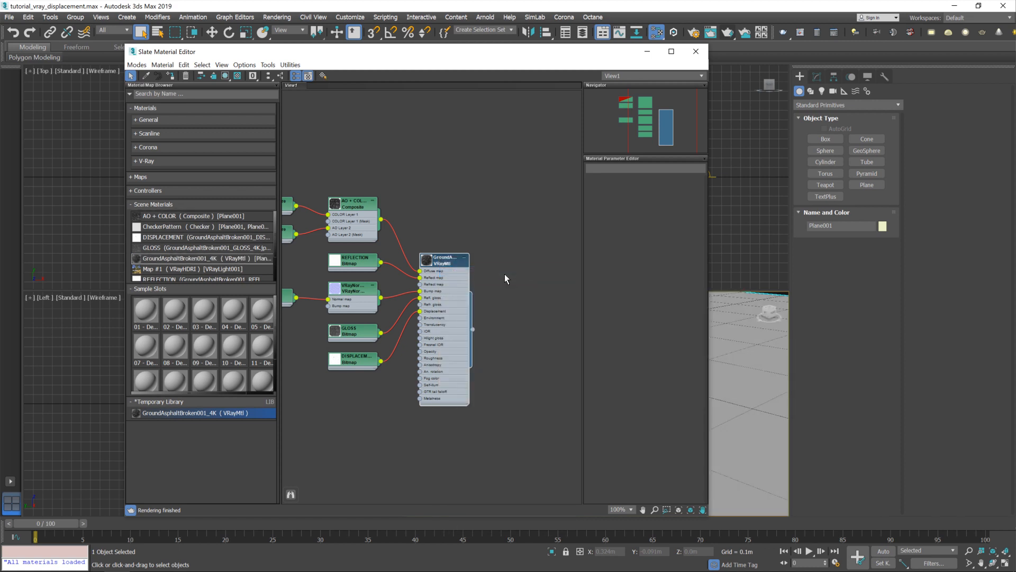
{"action": "mouse_move", "coordinate": [413, 399]}
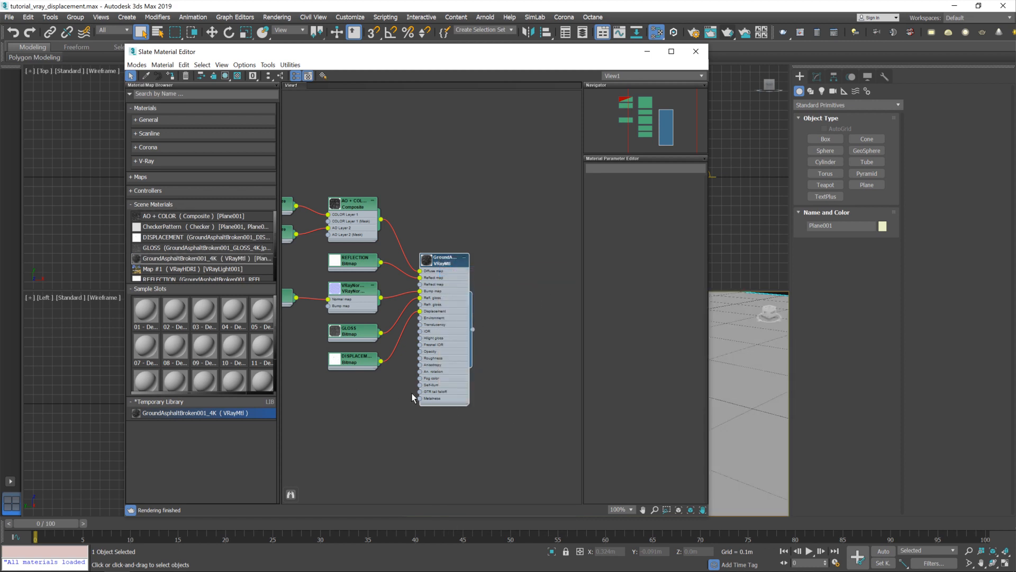
{"action": "mouse_move", "coordinate": [696, 51]}
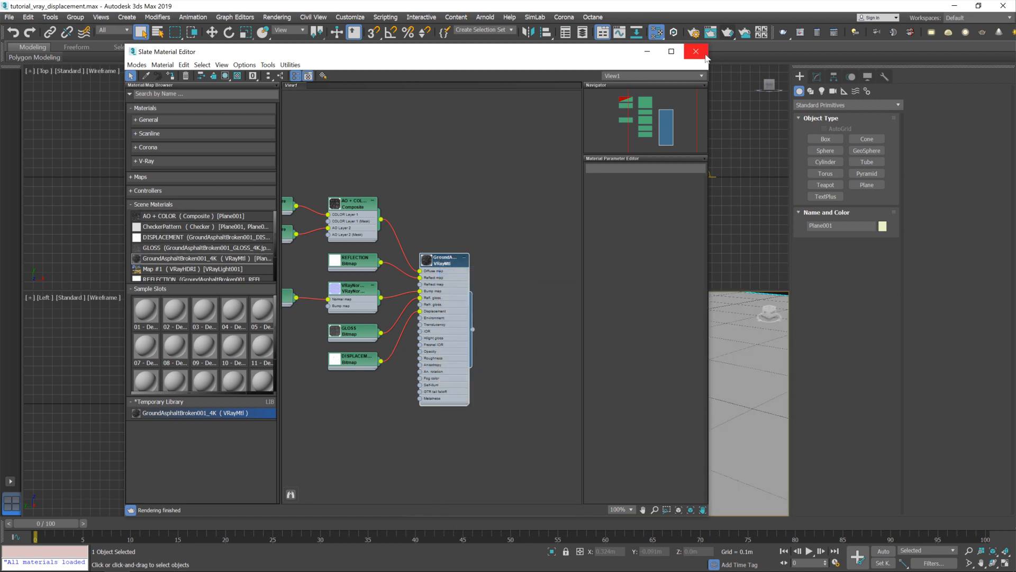
{"action": "left_click", "coordinate": [695, 51]}
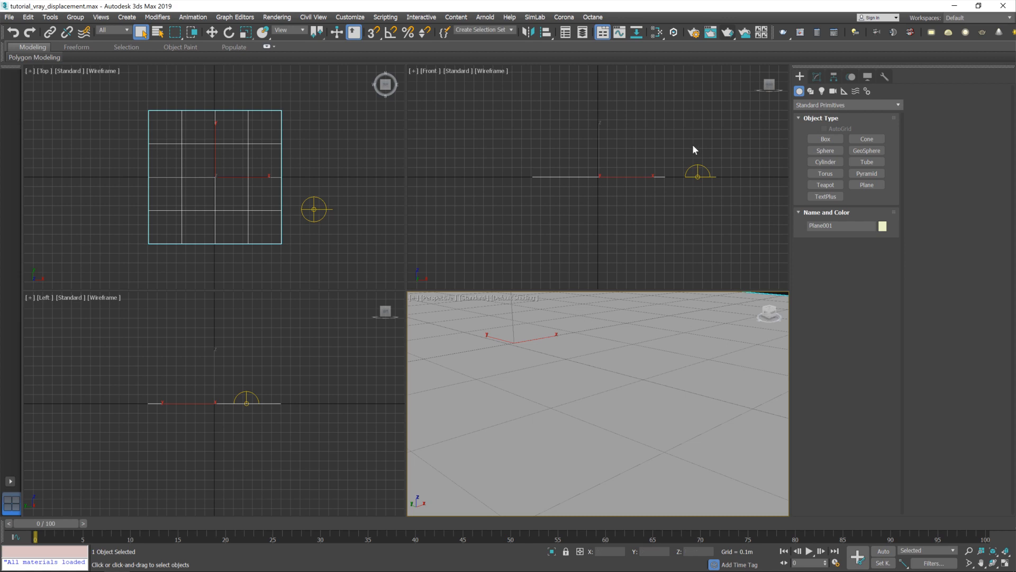
Render Plane001 with V-Ray, then close the frame buffer.
{"action": "left_click", "coordinate": [728, 33]}
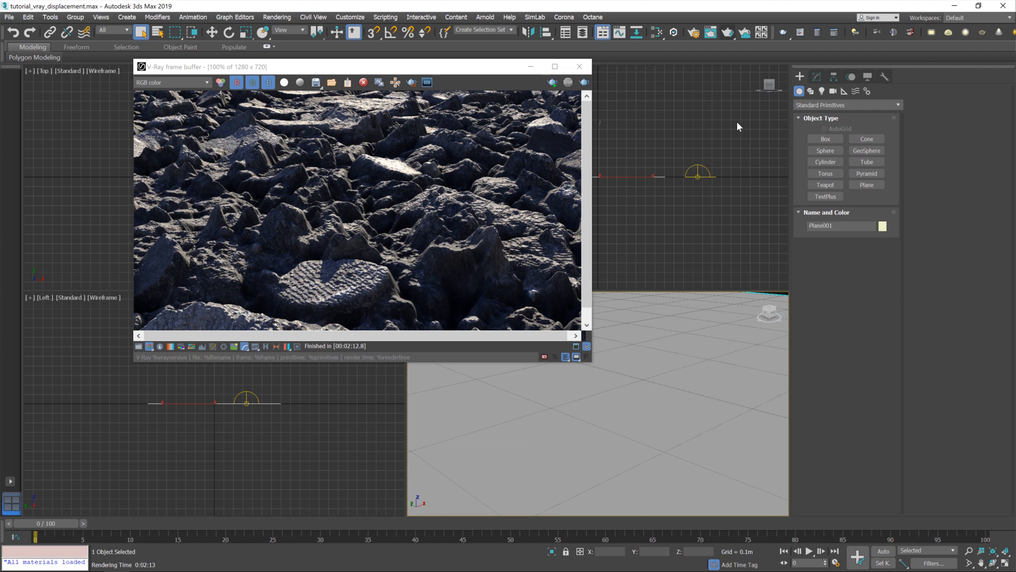
{"action": "left_click", "coordinate": [578, 67]}
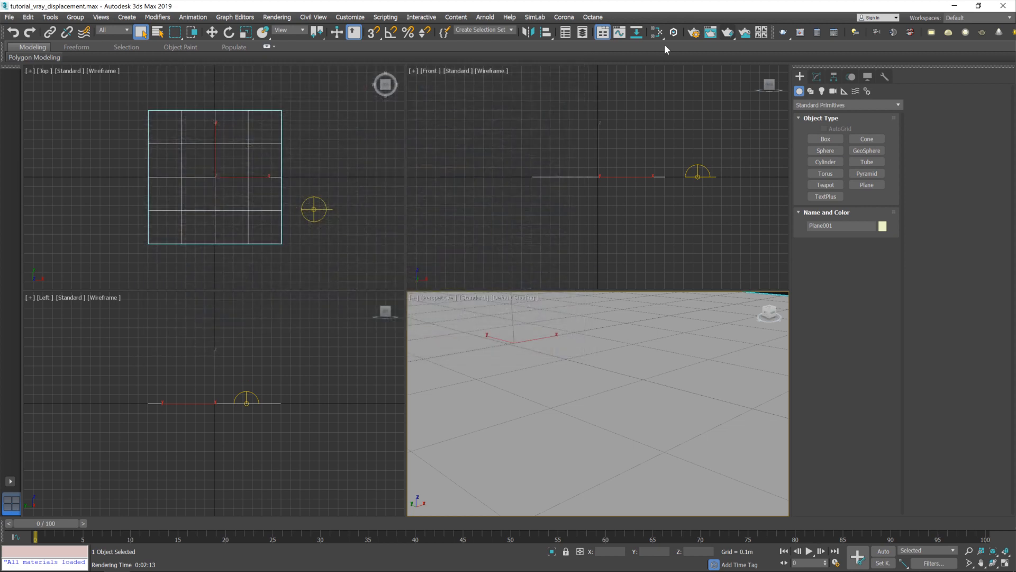
Show the VRayMtl's maps, with DISPLACEMENT in Displace at 20.0.
{"action": "left_click", "coordinate": [672, 33]}
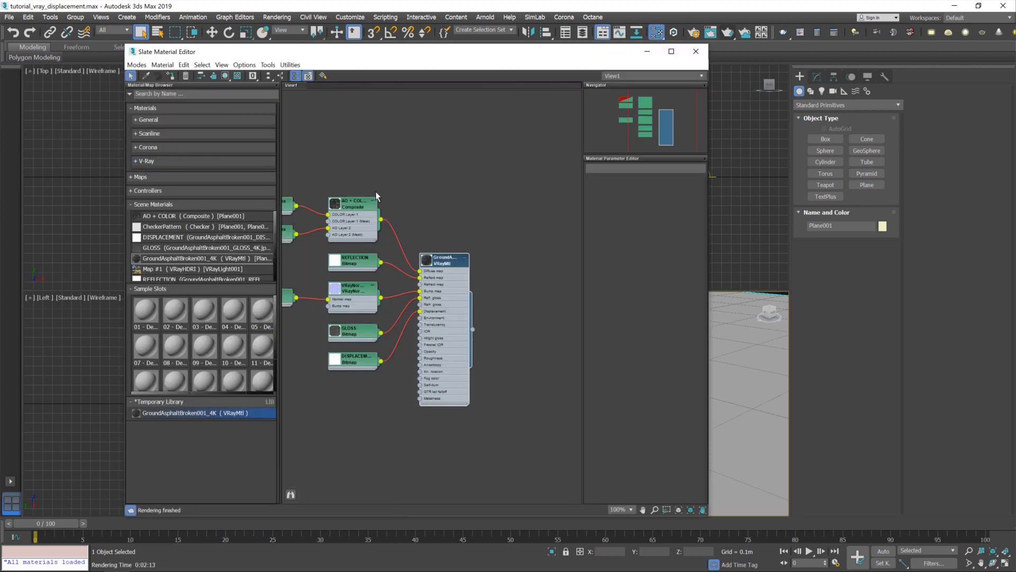
{"action": "mouse_move", "coordinate": [406, 189]}
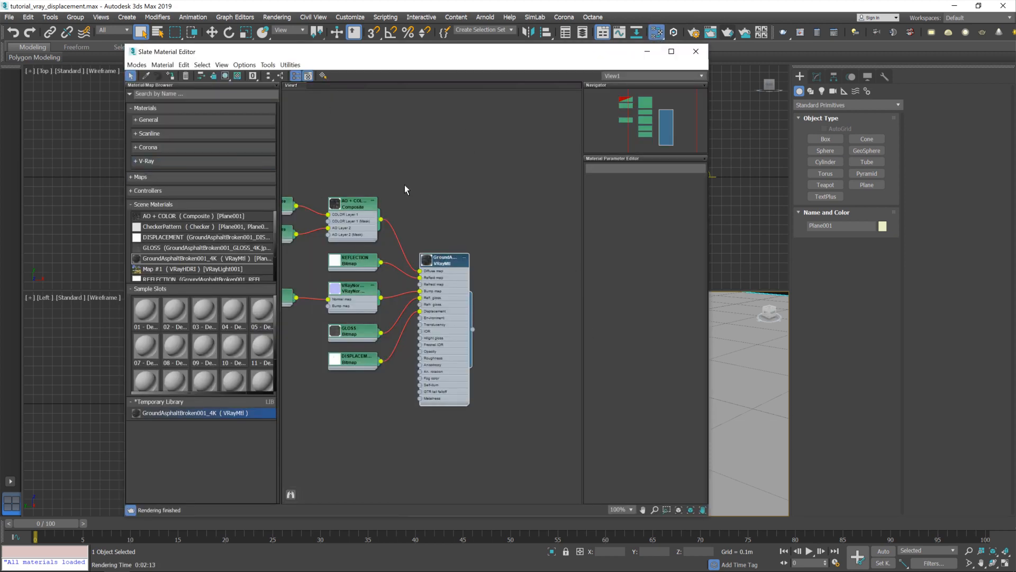
{"action": "left_click", "coordinate": [444, 259]}
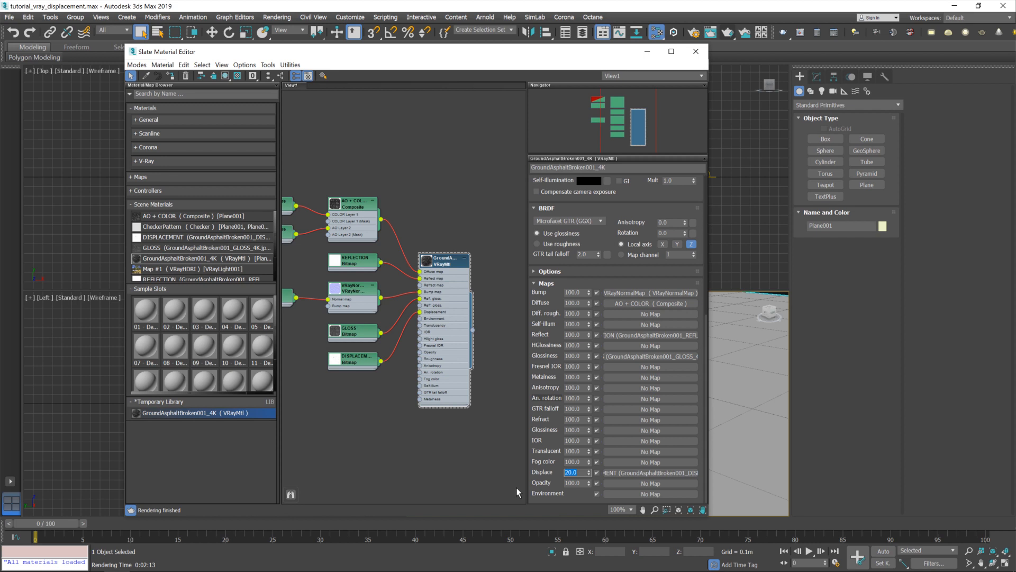
{"action": "mouse_move", "coordinate": [472, 279]}
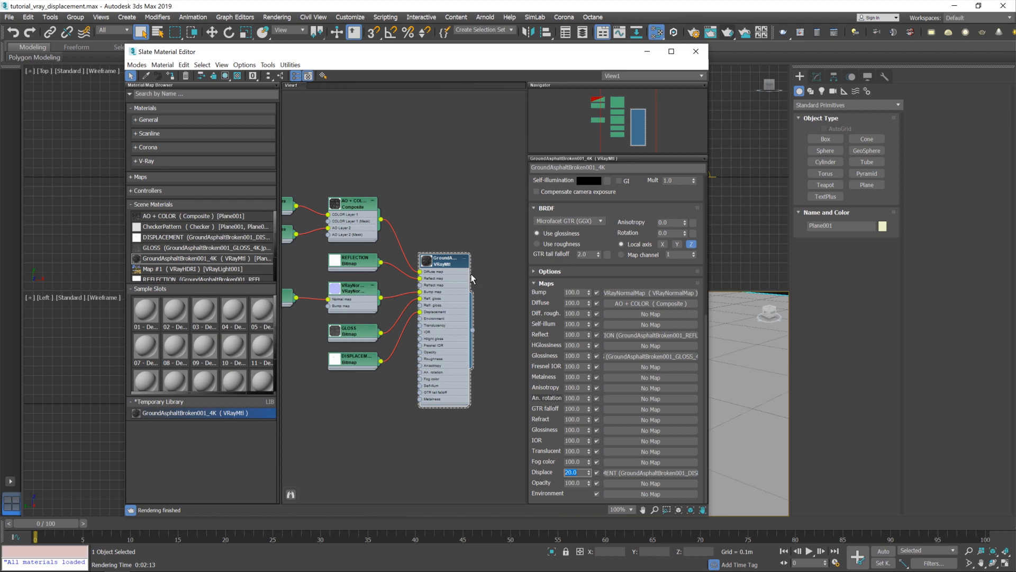
{"action": "left_click", "coordinate": [695, 52]}
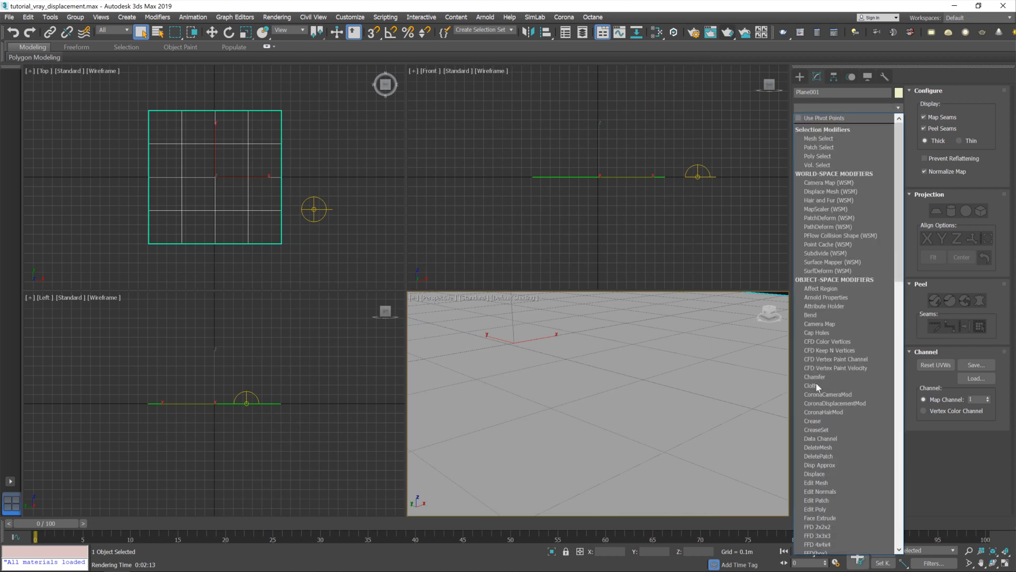
Add VRayDisplacementMod above Unwrap UVW on Plane001 and reopen the Slate Material Editor.
{"action": "scroll", "scroll_direction": "down", "scroll_amount": 3}
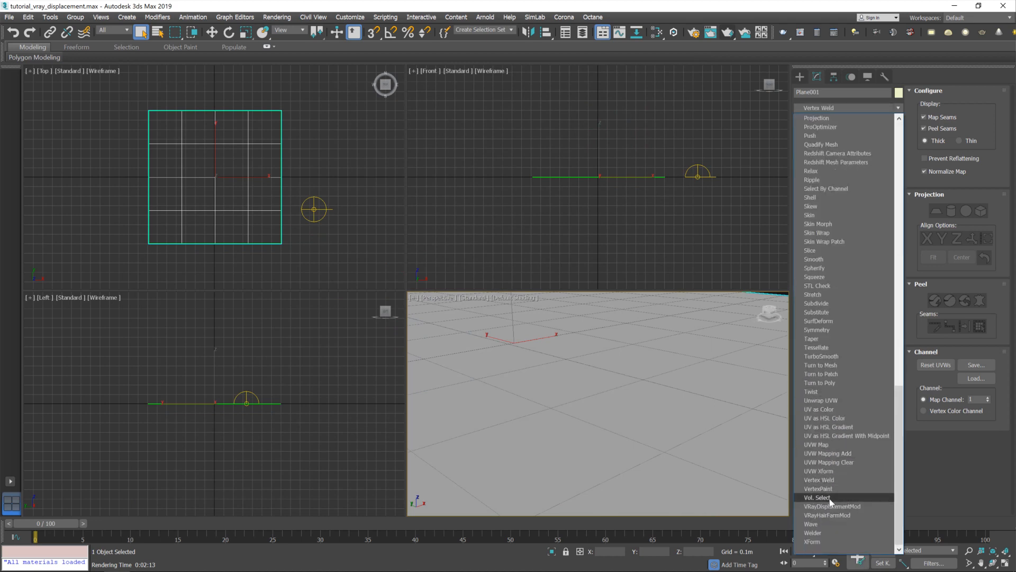
{"action": "left_click", "coordinate": [833, 505]}
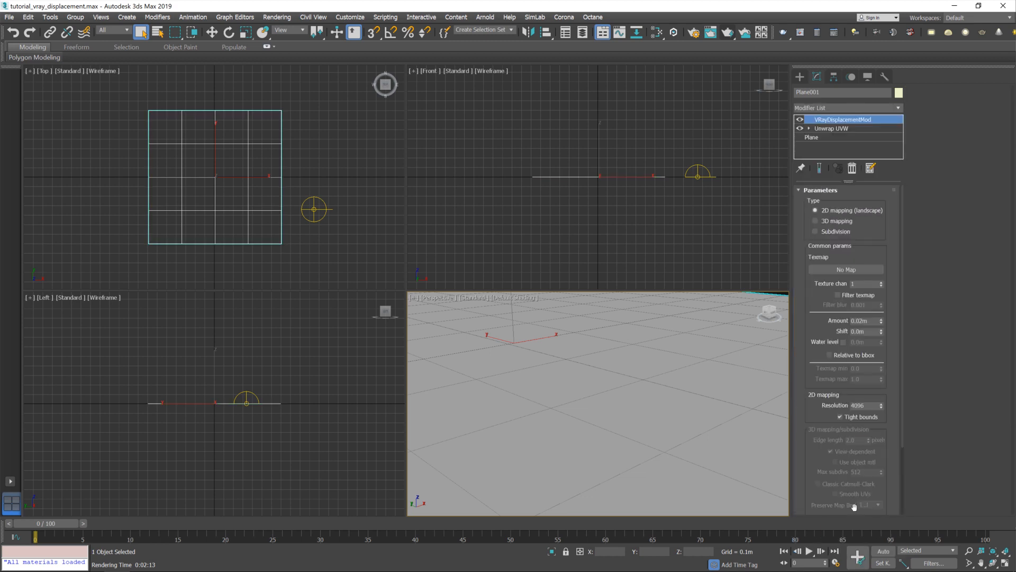
{"action": "mouse_move", "coordinate": [818, 199]}
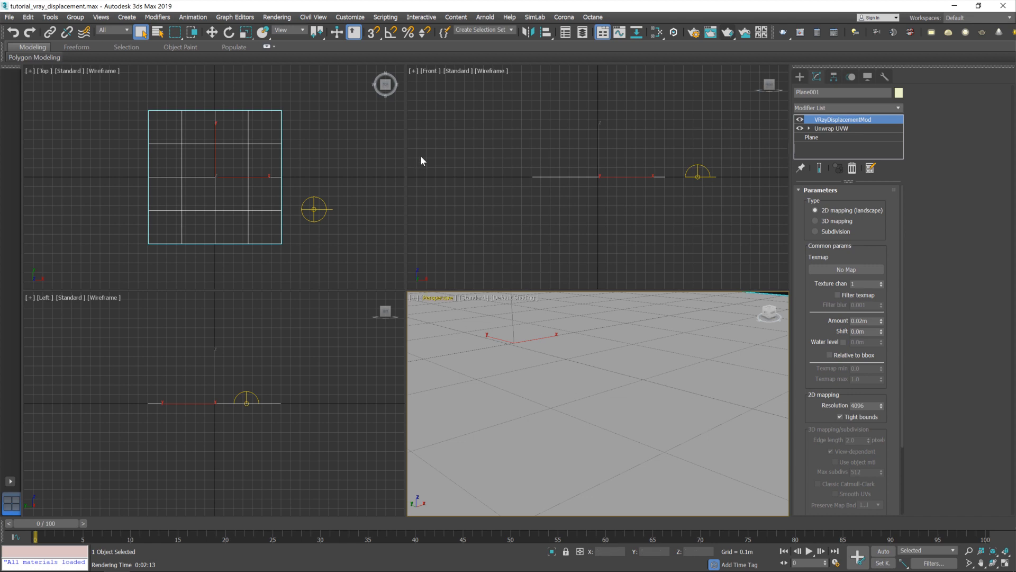
{"action": "left_click", "coordinate": [656, 33]}
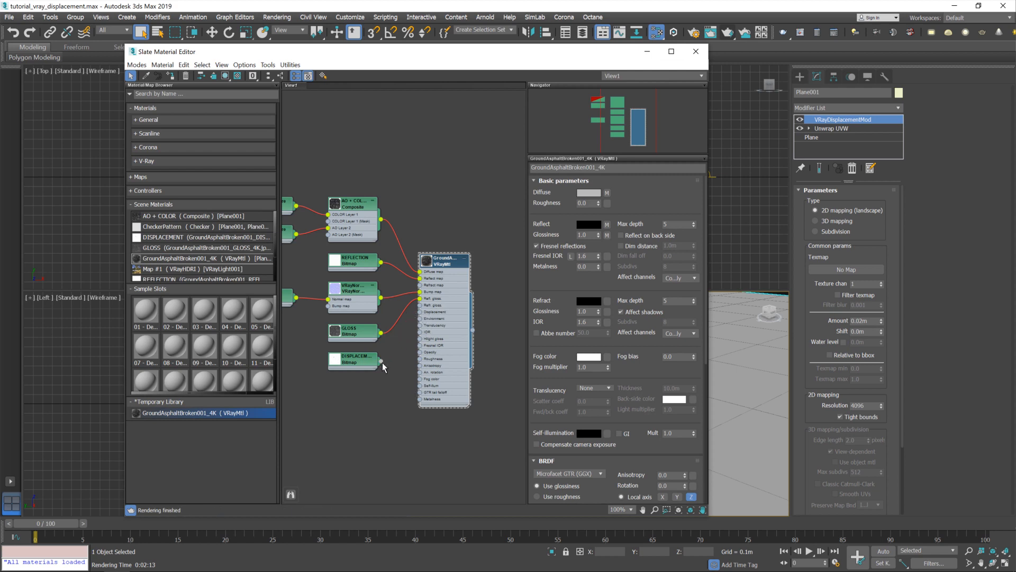
Instance the DISPLACEMENT bitmap onto the VRayDisplacementMod Texmap, then close the editor.
{"action": "left_click_drag", "start_coordinate": [381, 362], "coordinate": [415, 364]}
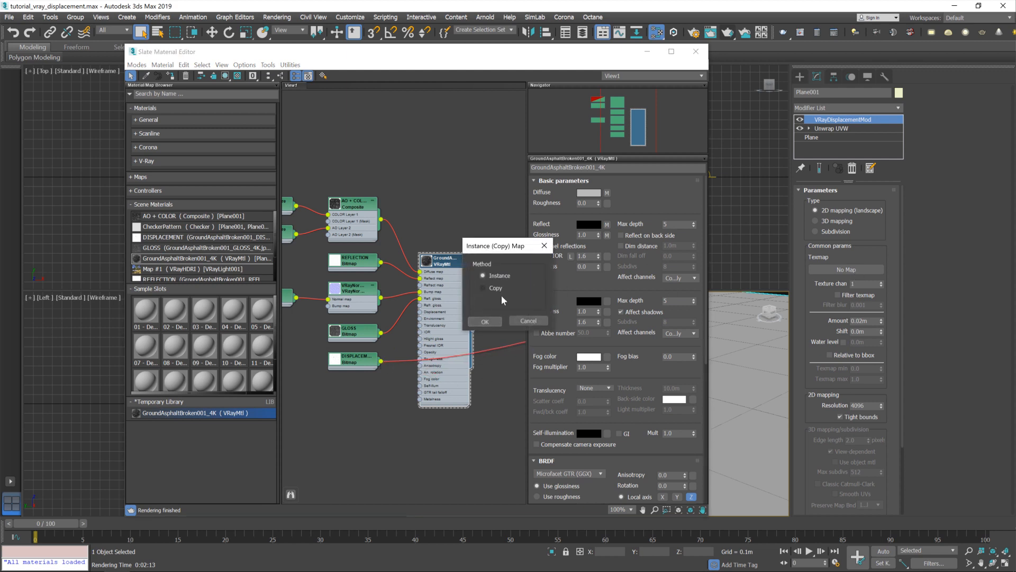
{"action": "left_click", "coordinate": [484, 321]}
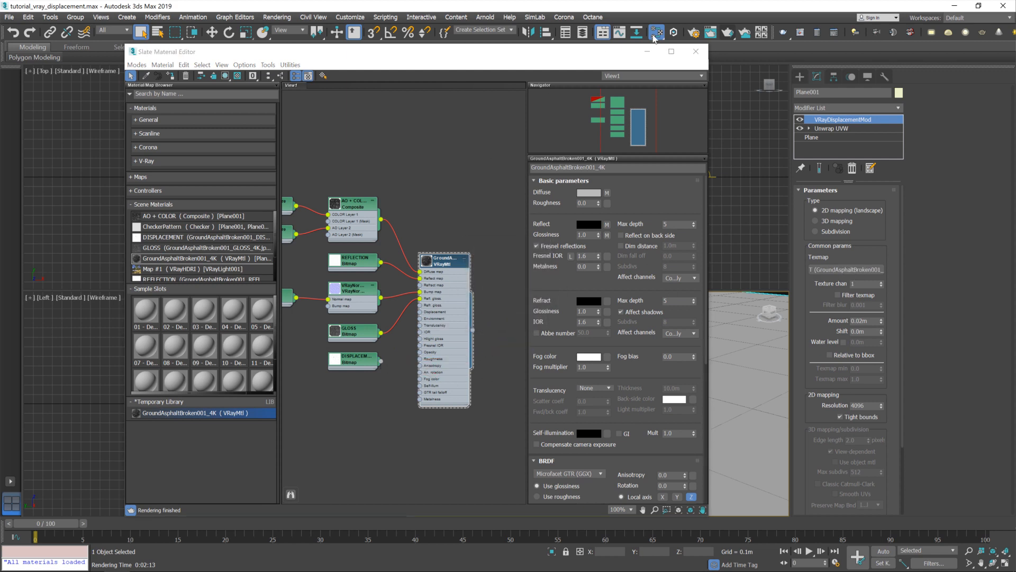
{"action": "mouse_move", "coordinate": [696, 52]}
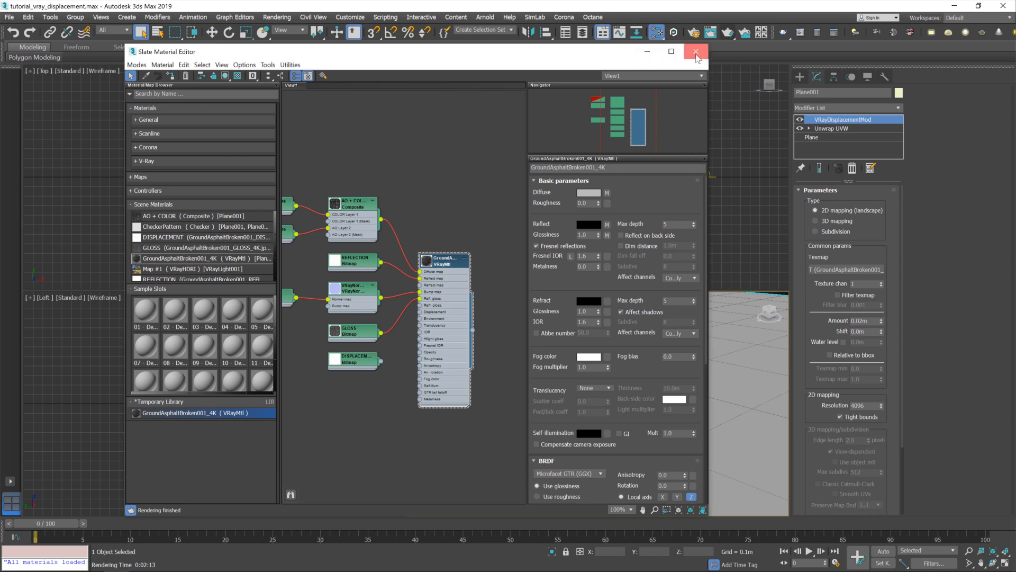
{"action": "left_click", "coordinate": [696, 51]}
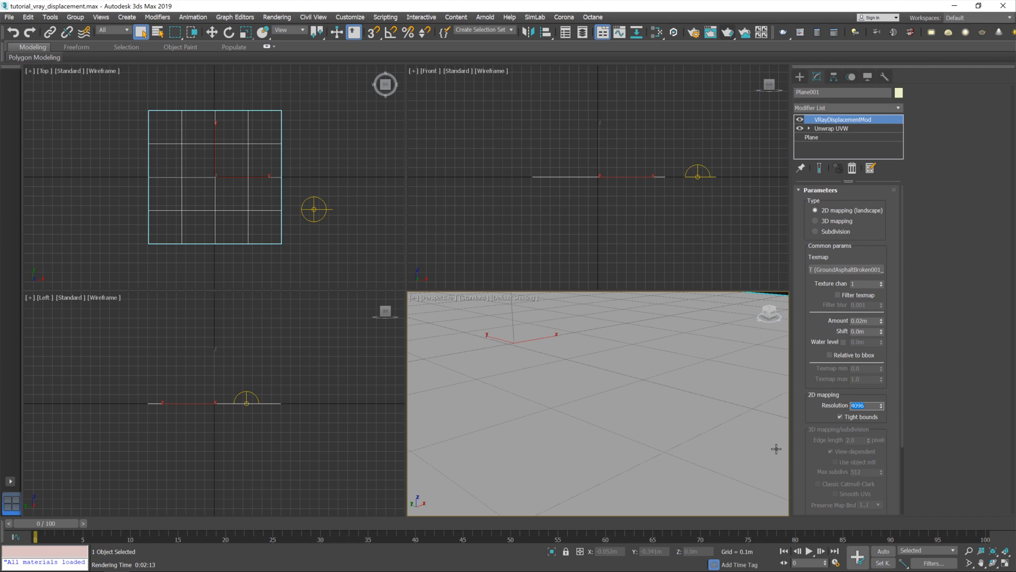
{"action": "mouse_move", "coordinate": [693, 33]}
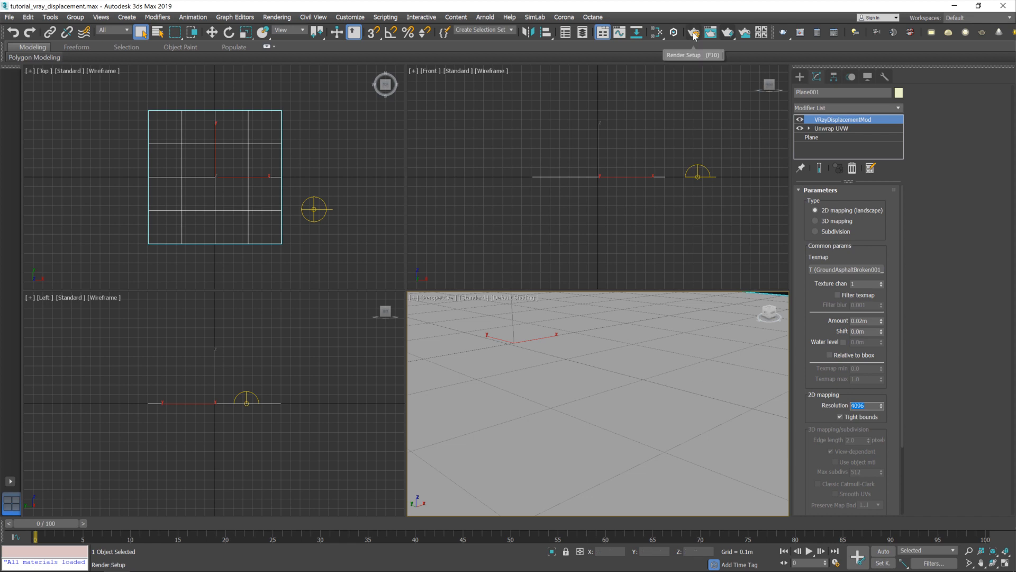
{"action": "left_click", "coordinate": [693, 33]}
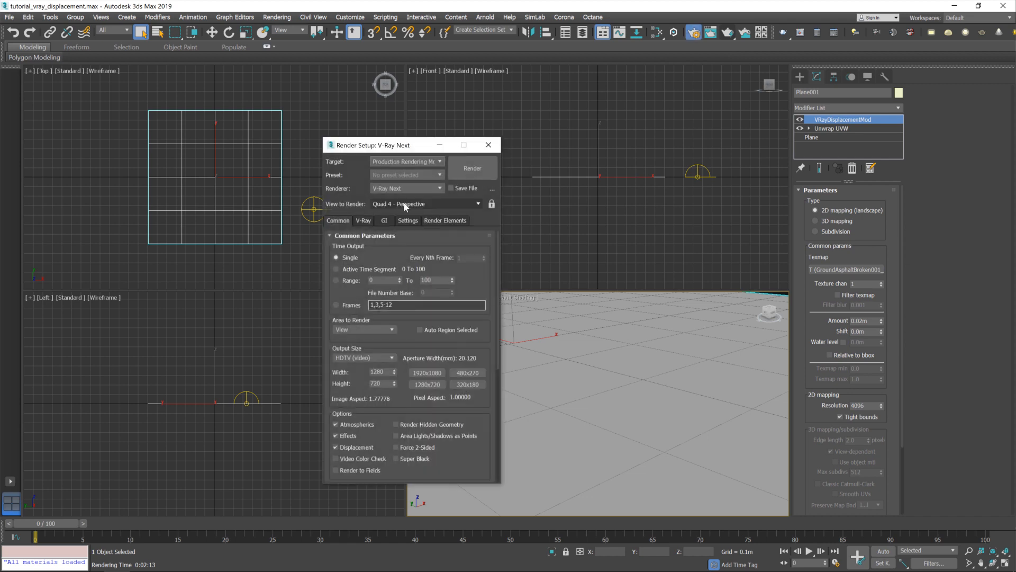
{"action": "left_click", "coordinate": [363, 220]}
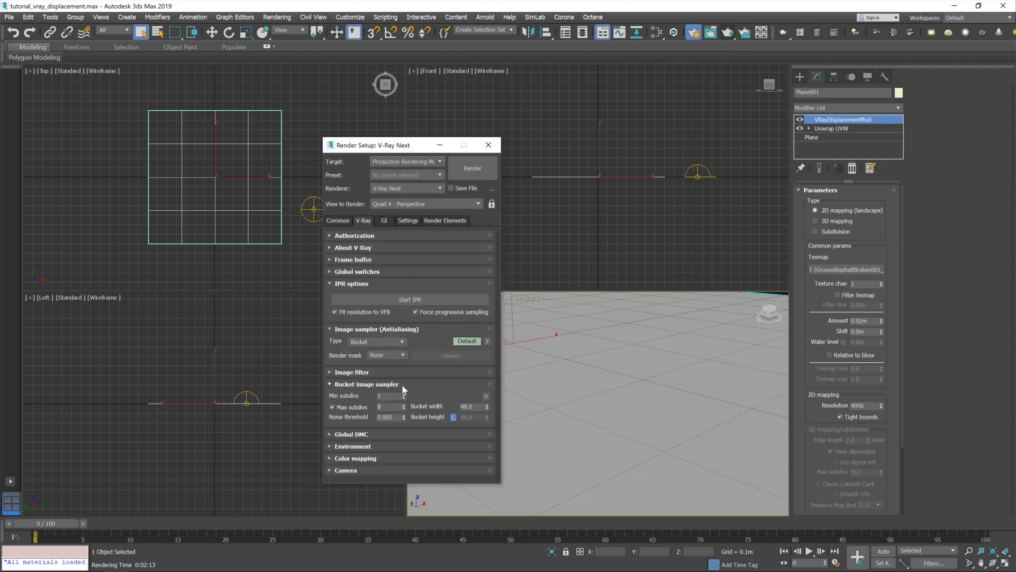
{"action": "left_click", "coordinate": [407, 220]}
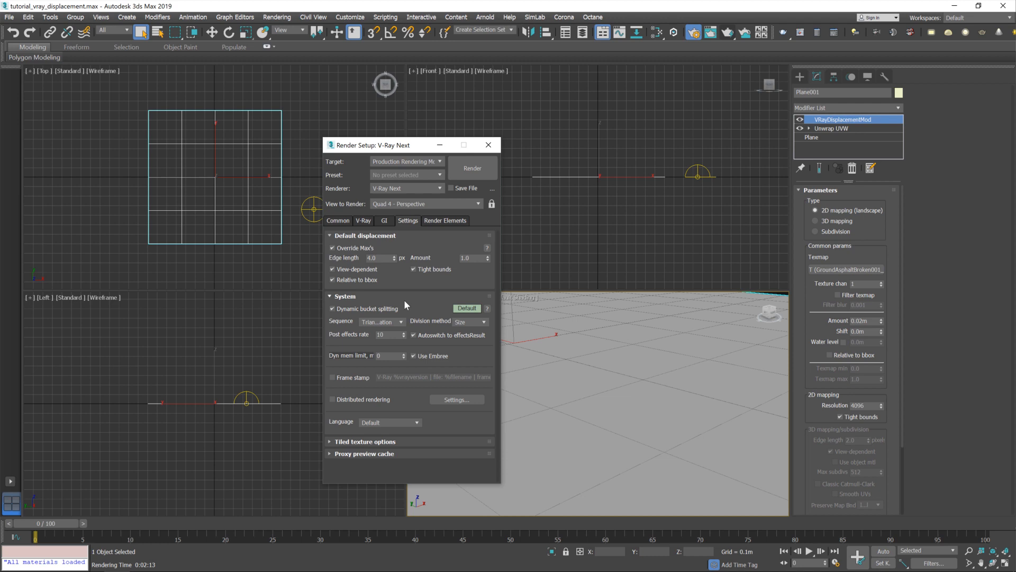
{"action": "mouse_move", "coordinate": [389, 280]}
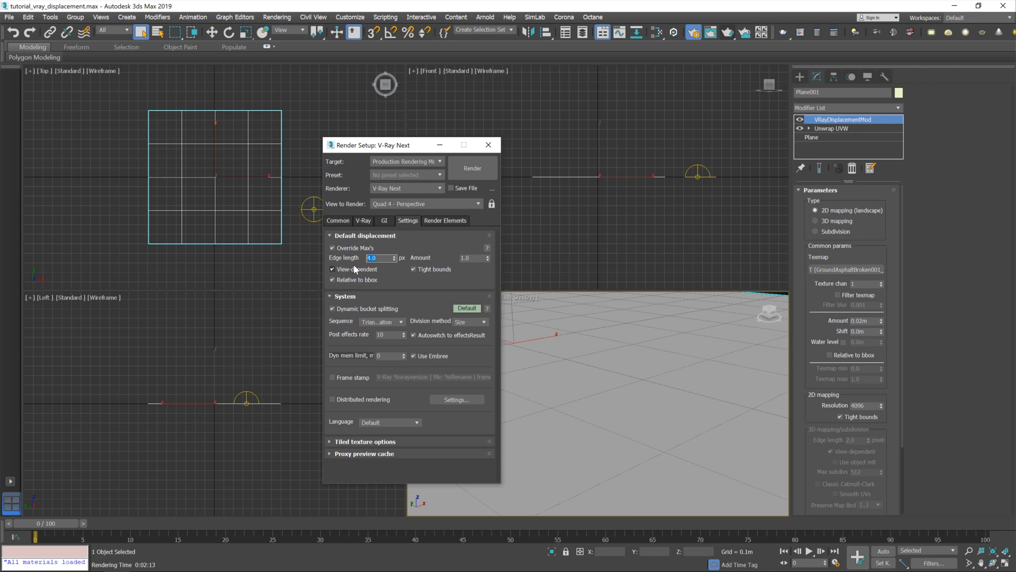
{"action": "mouse_move", "coordinate": [355, 270]}
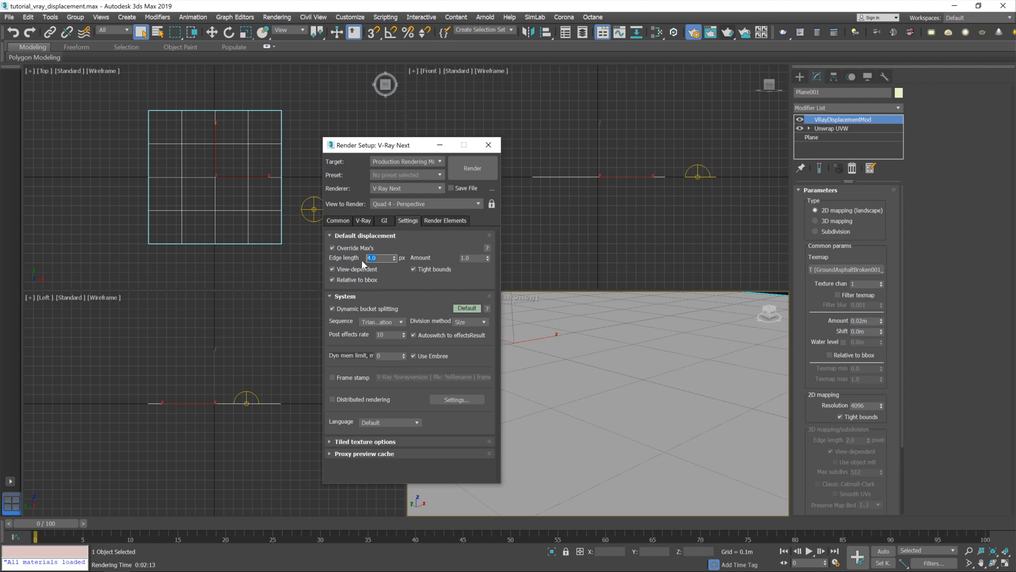
{"action": "left_click", "coordinate": [488, 144]}
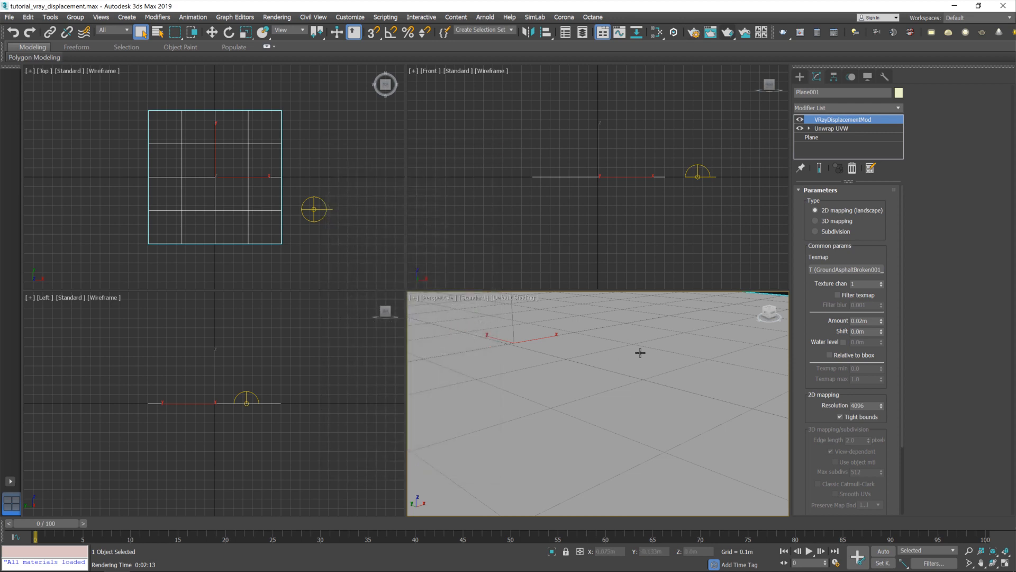
{"action": "mouse_move", "coordinate": [673, 318]}
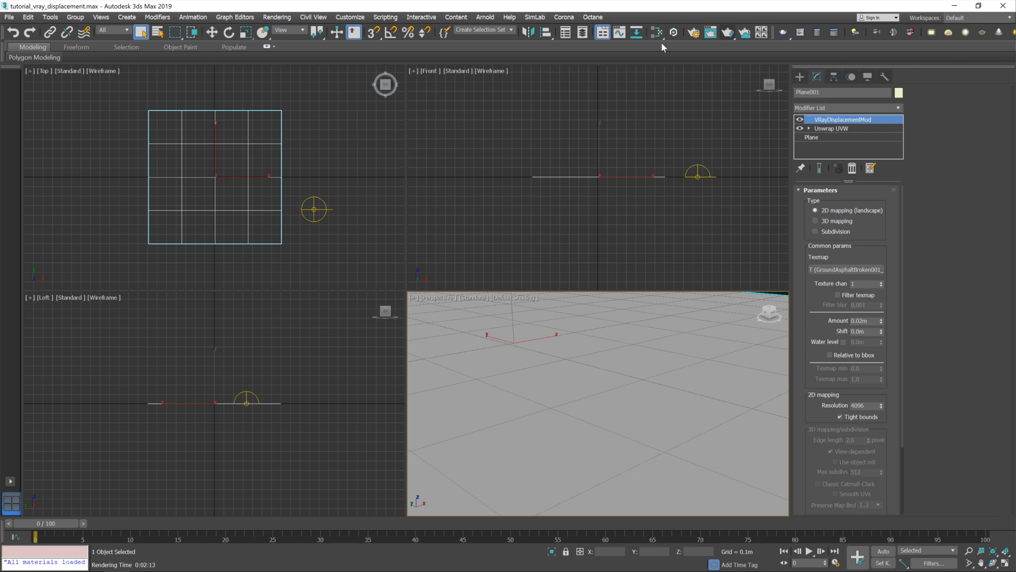
{"action": "mouse_move", "coordinate": [695, 34]}
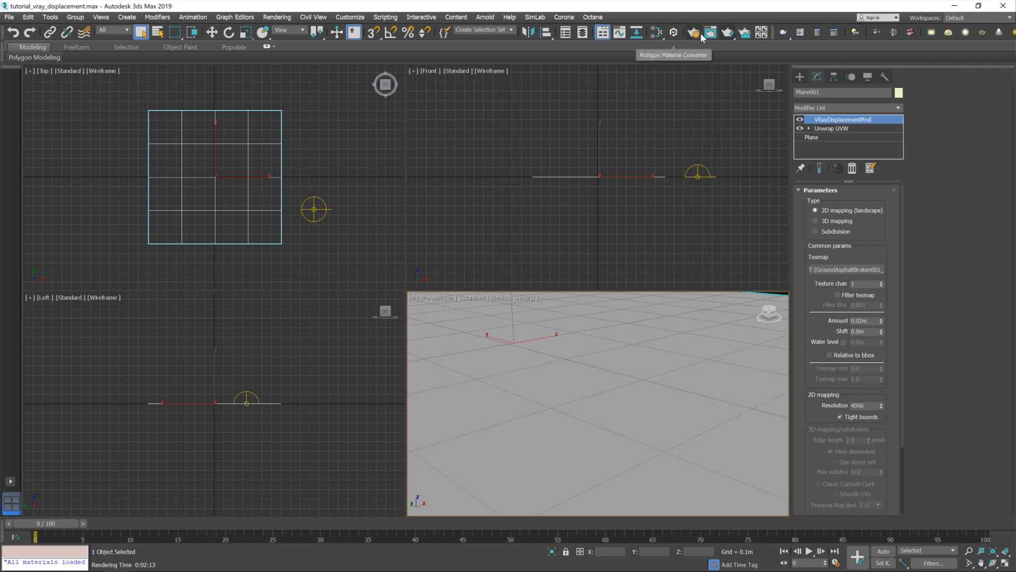
Render the Perspective view with V-Ray to show displaced rocky asphalt ground.
{"action": "left_click", "coordinate": [693, 32]}
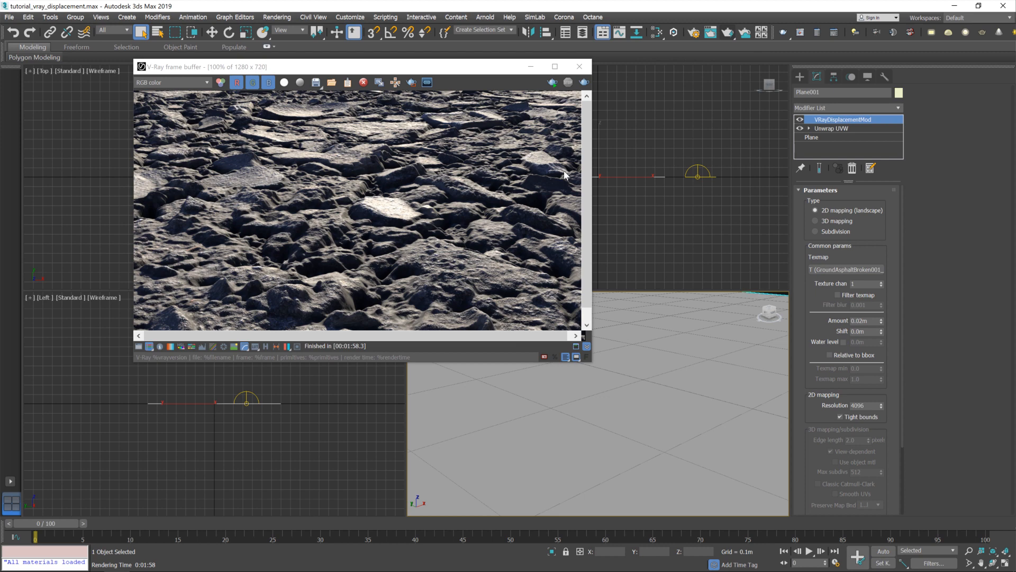